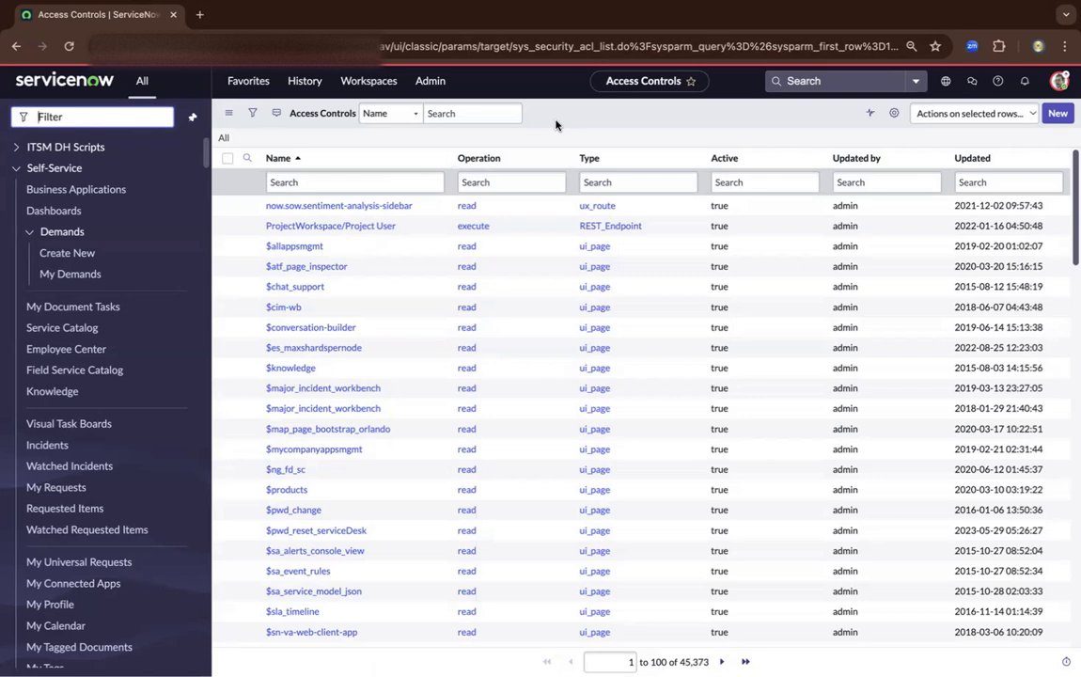
{"action": "mouse_move", "coordinate": [195, 72]}
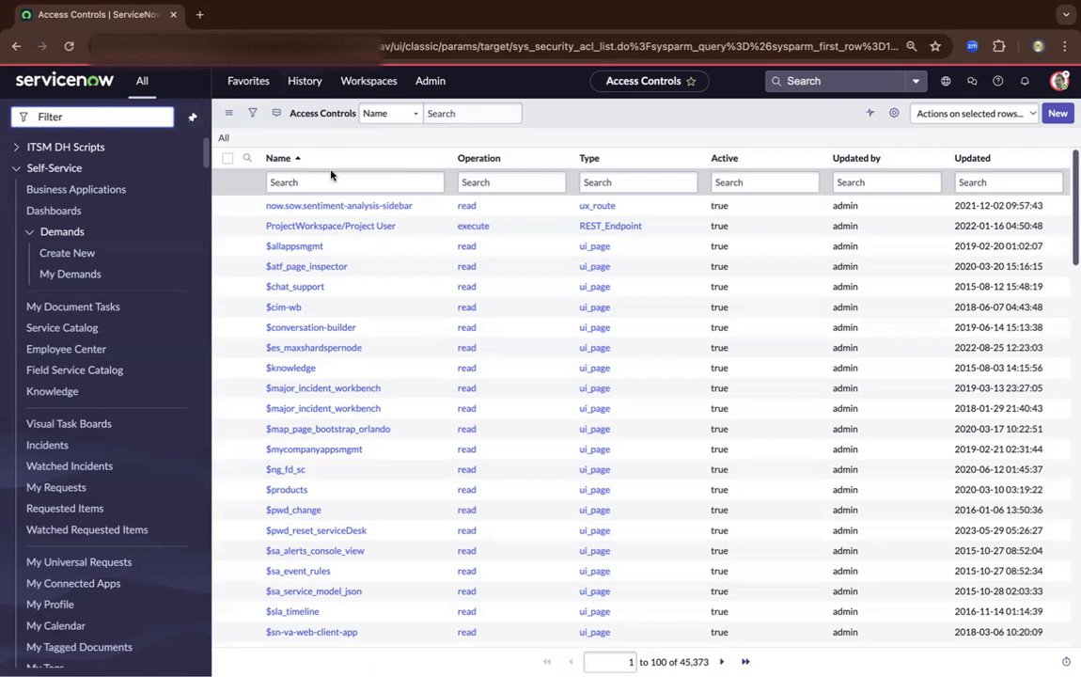
Step: Filter the Access Controls list on the Name column with *incident, cutting 45,373 records to 236
{"action": "left_click", "coordinate": [355, 181]}
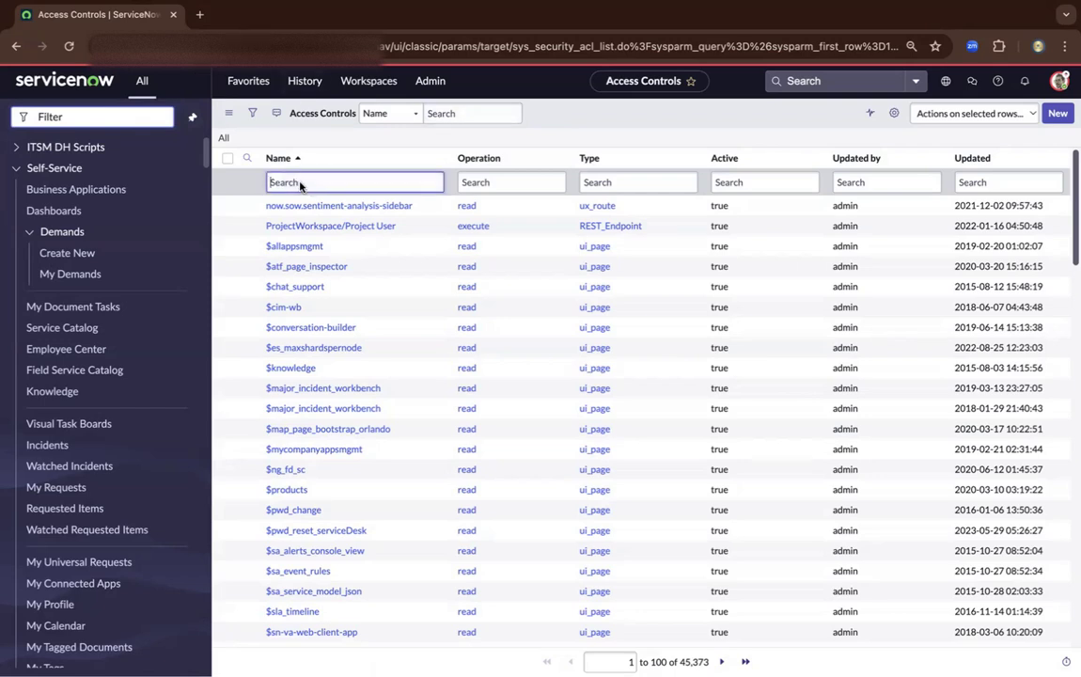
{"action": "type", "text": "."}
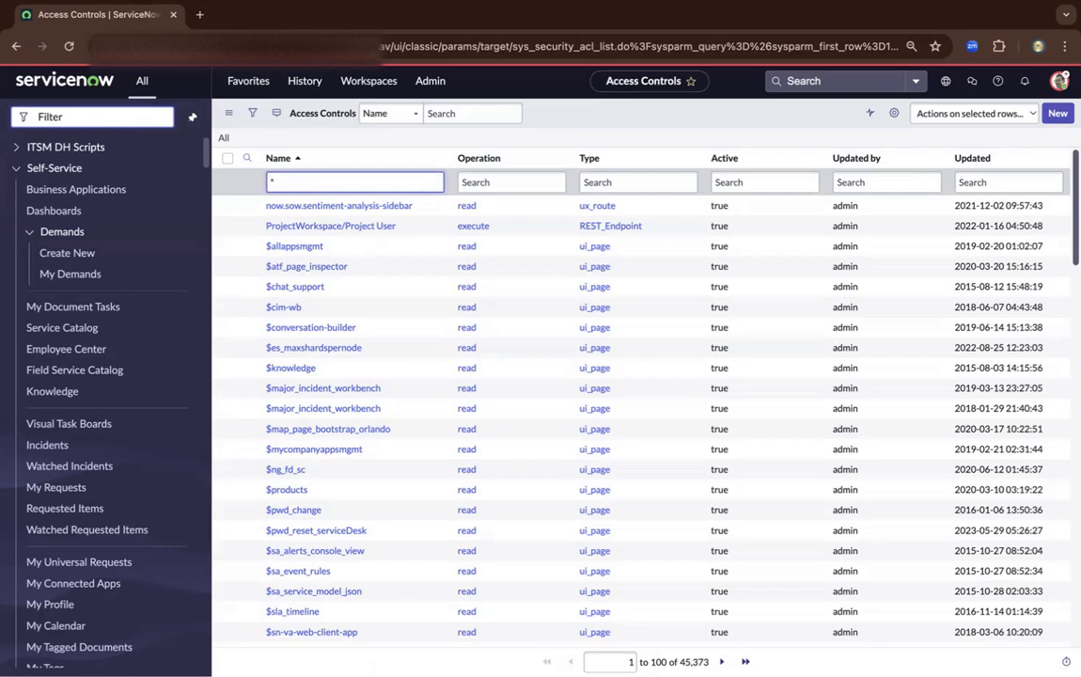
{"action": "type", "text": "1"}
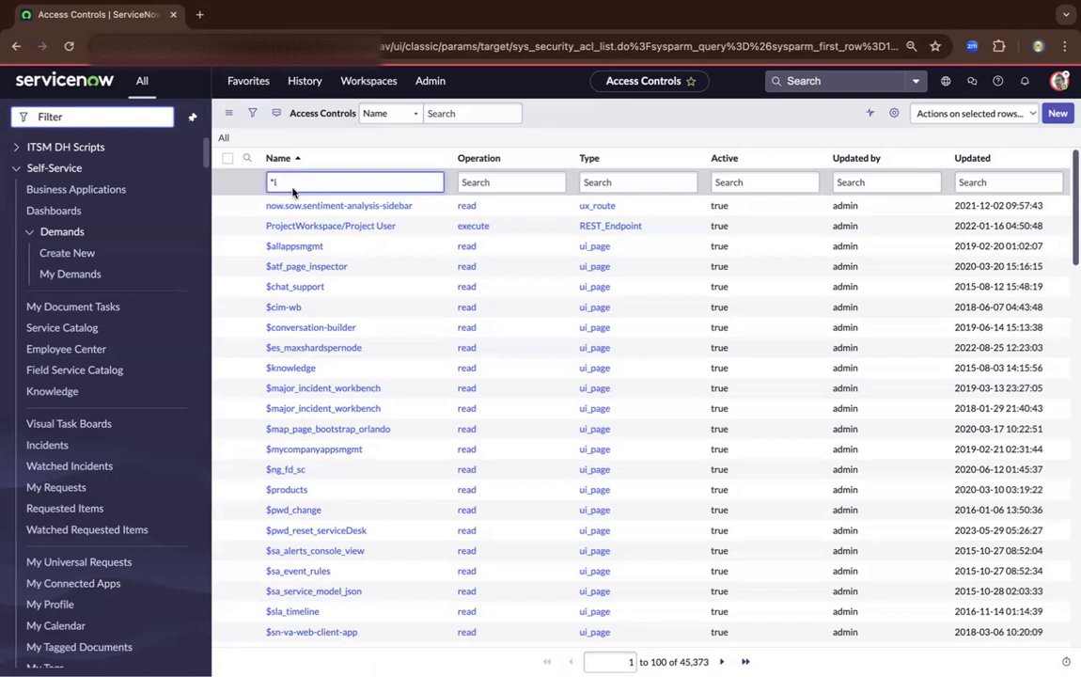
{"action": "type", "text": "incident"}
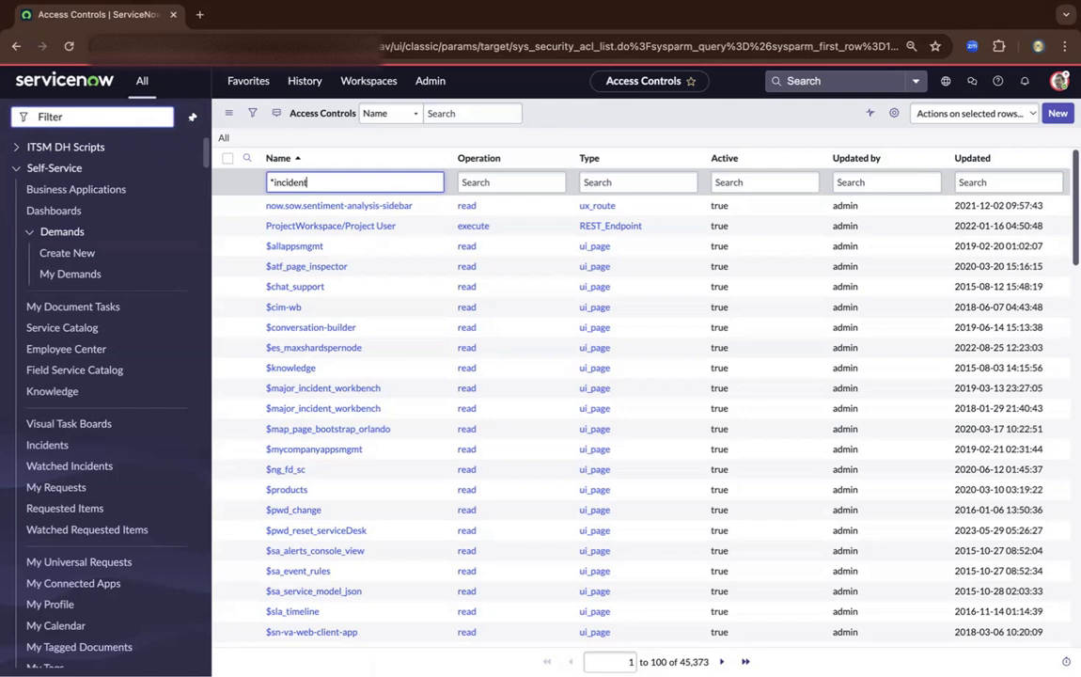
{"action": "key", "text": "Enter"}
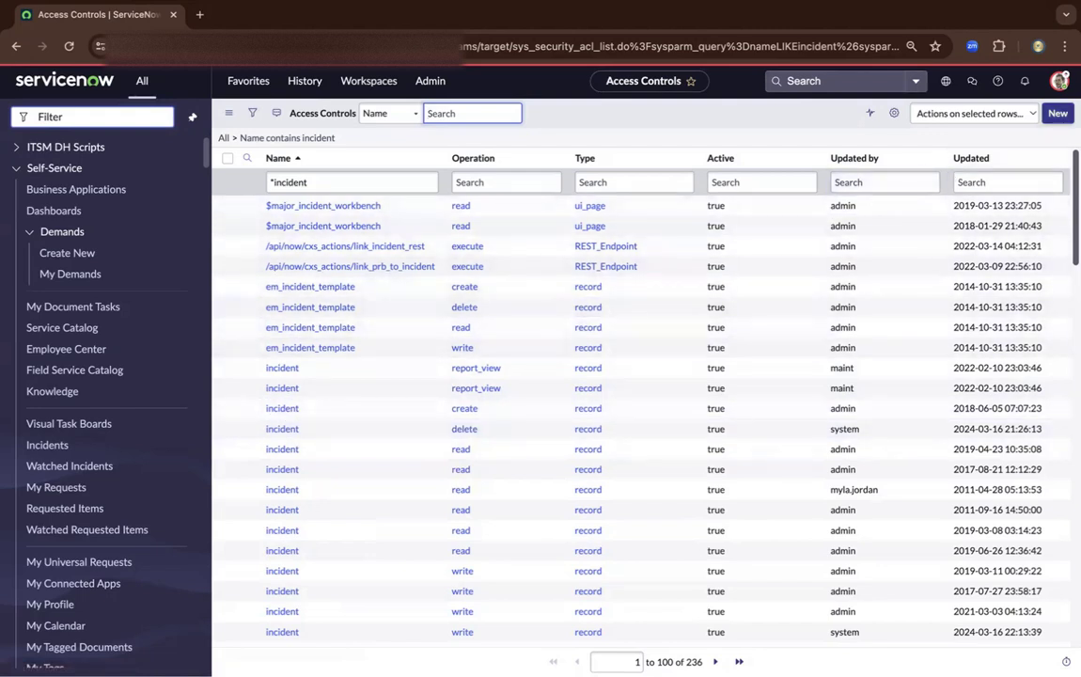
{"action": "left_click", "coordinate": [1060, 81]}
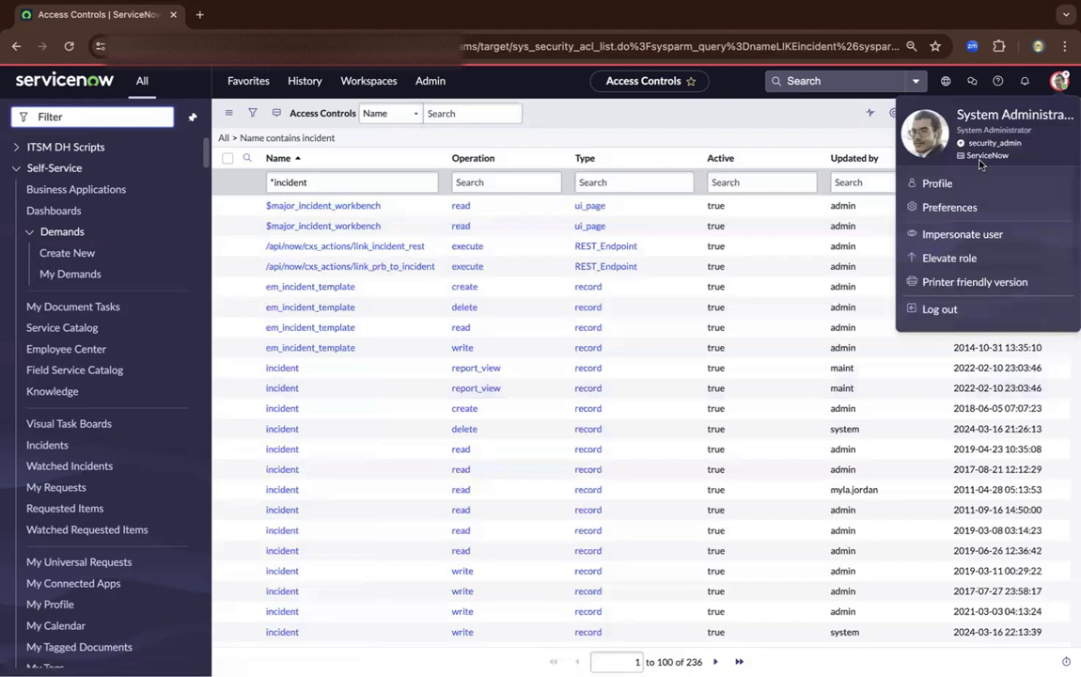
{"action": "left_click", "coordinate": [961, 233]}
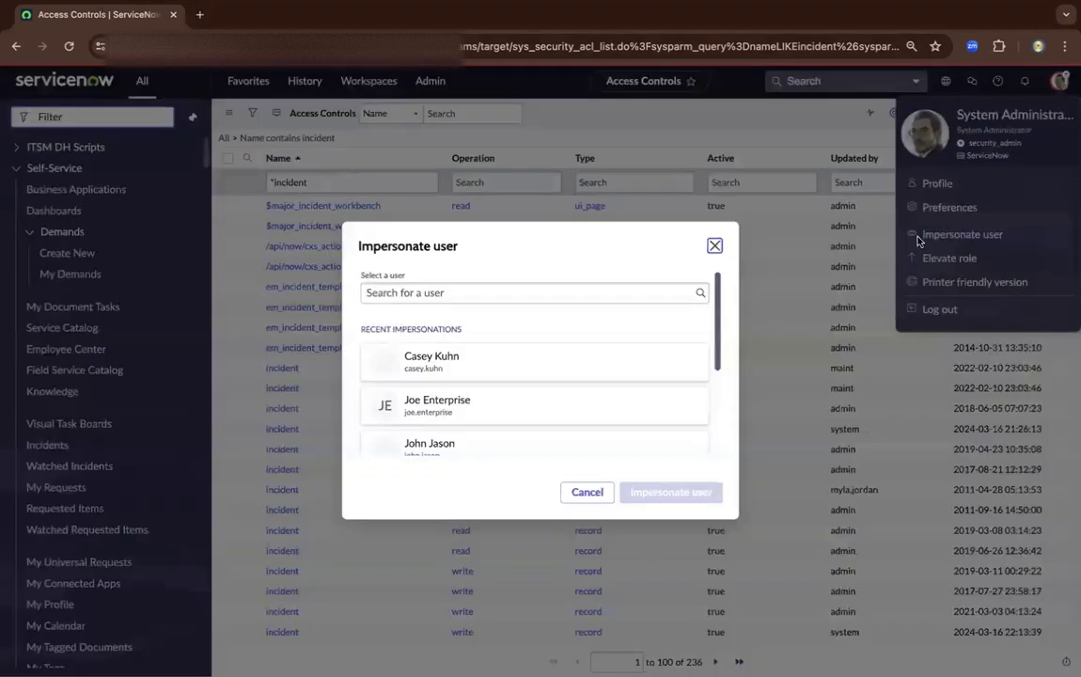
{"action": "left_click", "coordinate": [587, 493]}
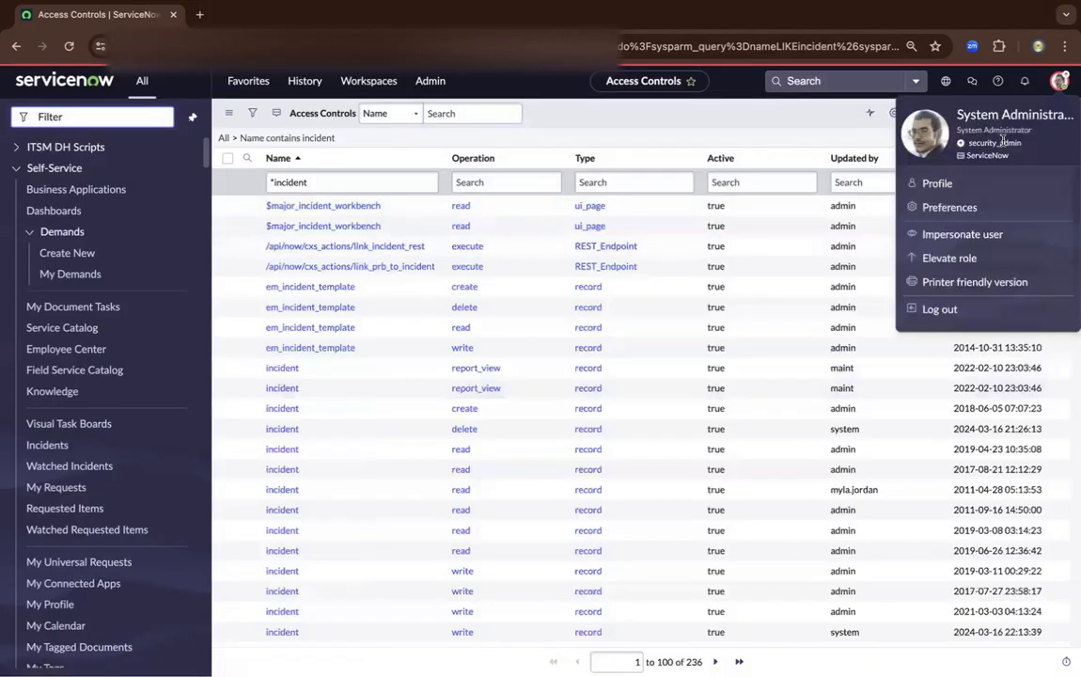
{"action": "left_click", "coordinate": [947, 258]}
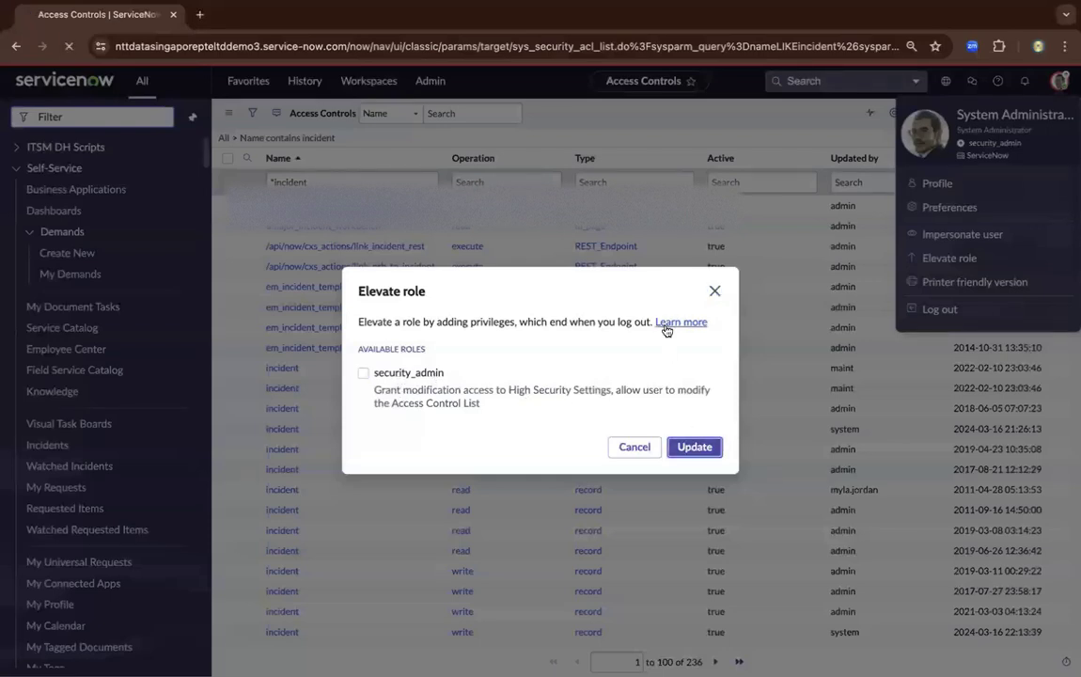
{"action": "left_click", "coordinate": [634, 448]}
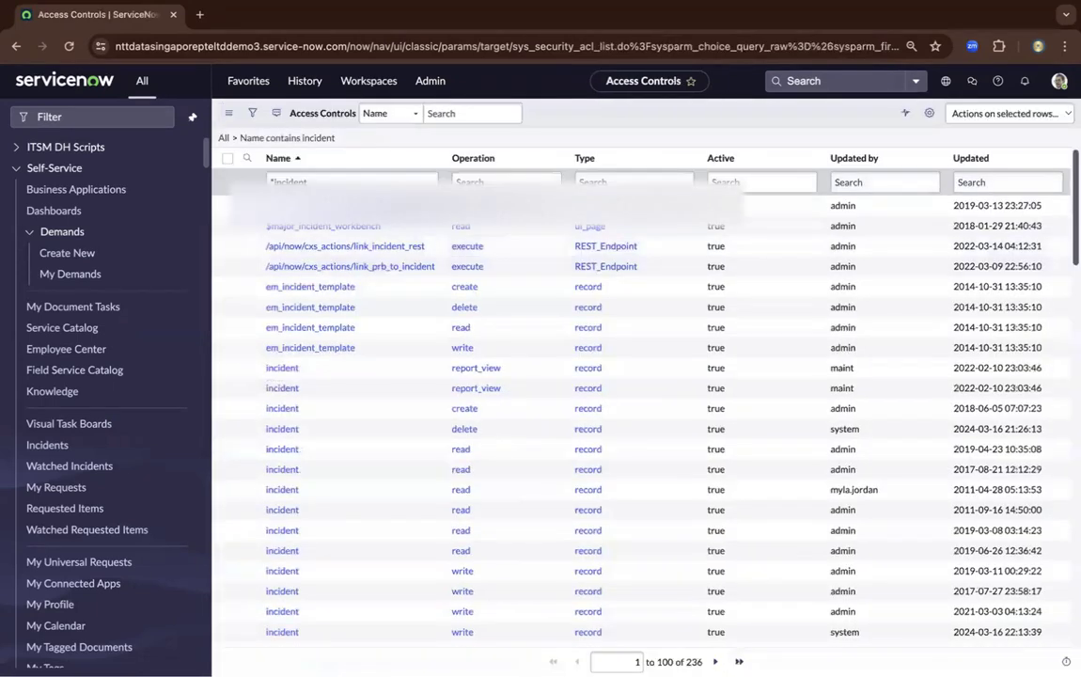
Step: Elevate the current session to the security_admin role from the user menu
{"action": "left_click", "coordinate": [1060, 79]}
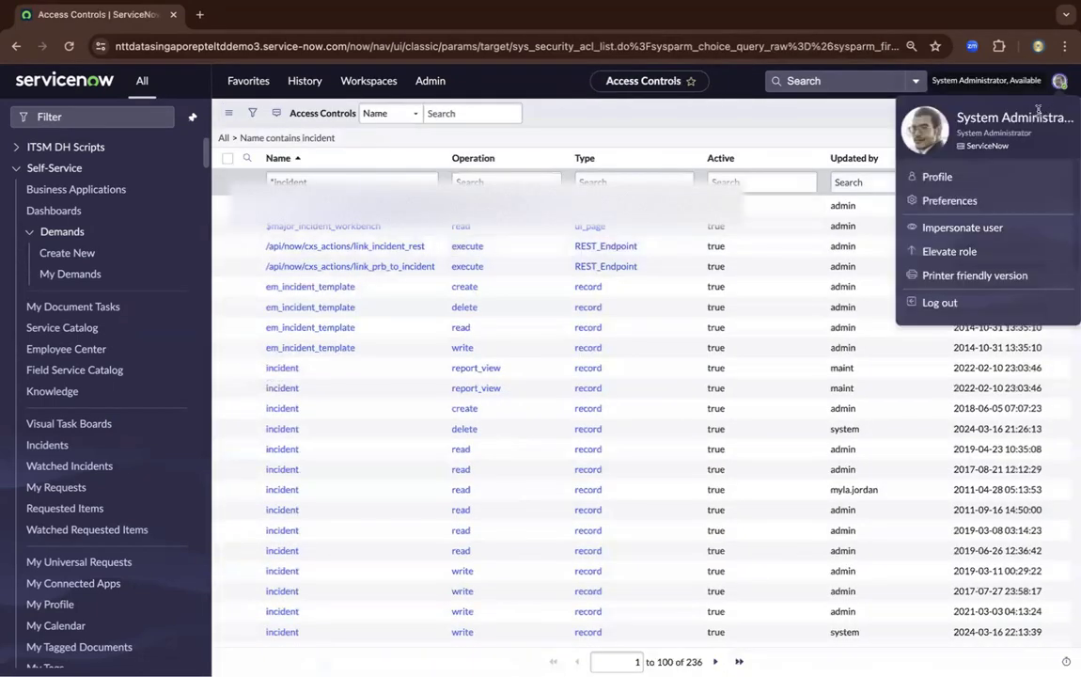
{"action": "left_click", "coordinate": [950, 252]}
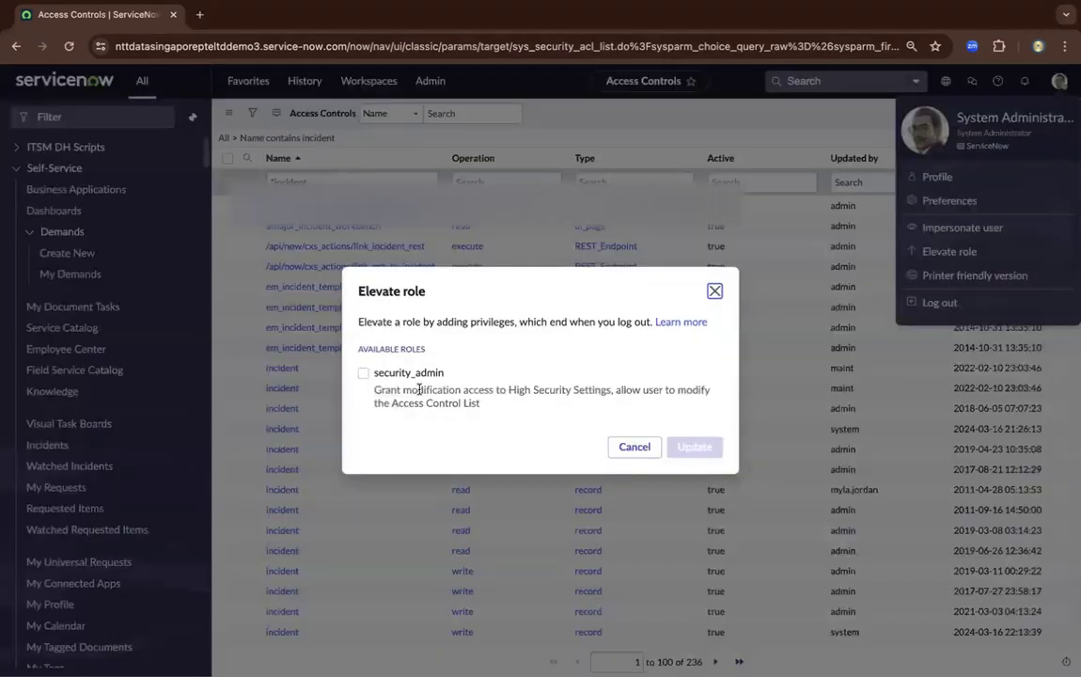
{"action": "left_click", "coordinate": [364, 372]}
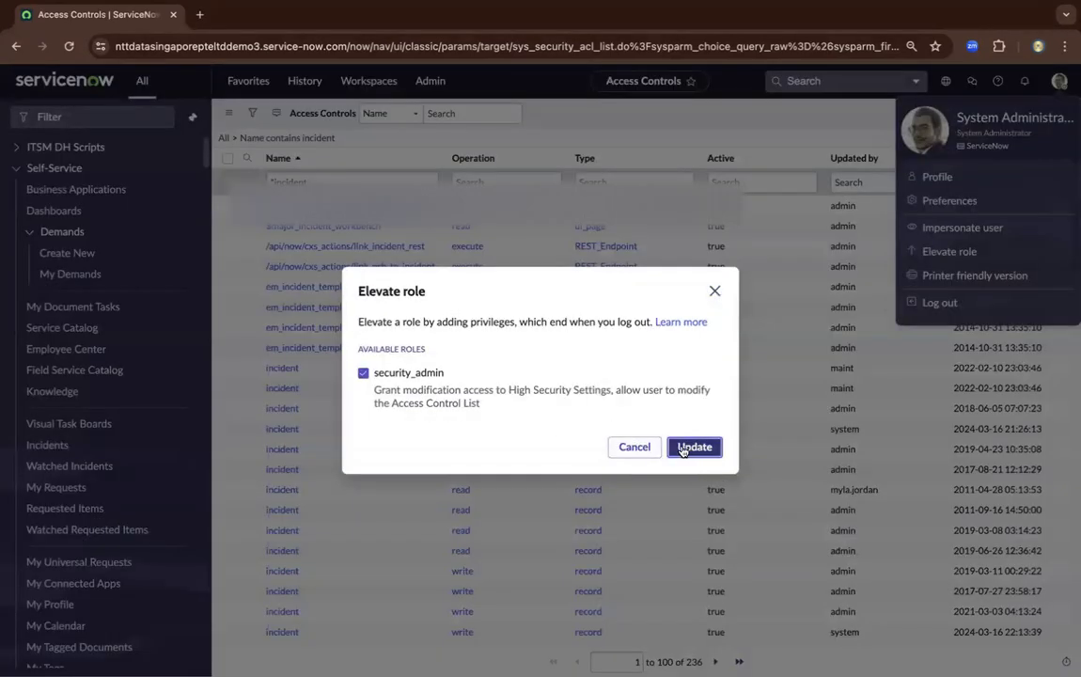
{"action": "left_click", "coordinate": [694, 447]}
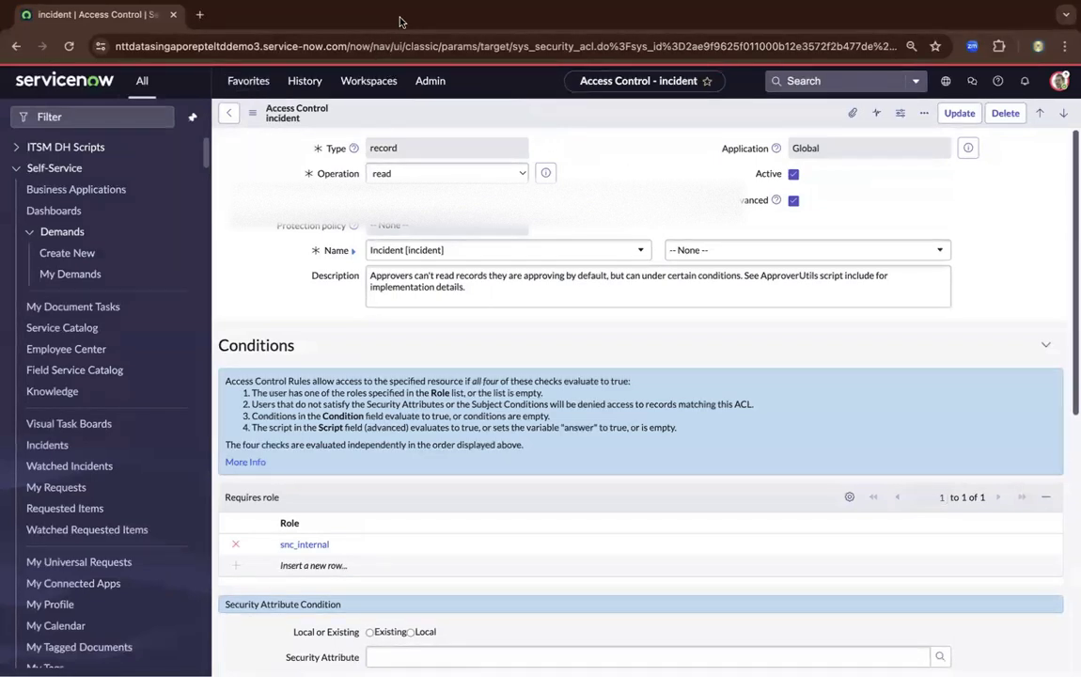
{"action": "mouse_move", "coordinate": [628, 155]}
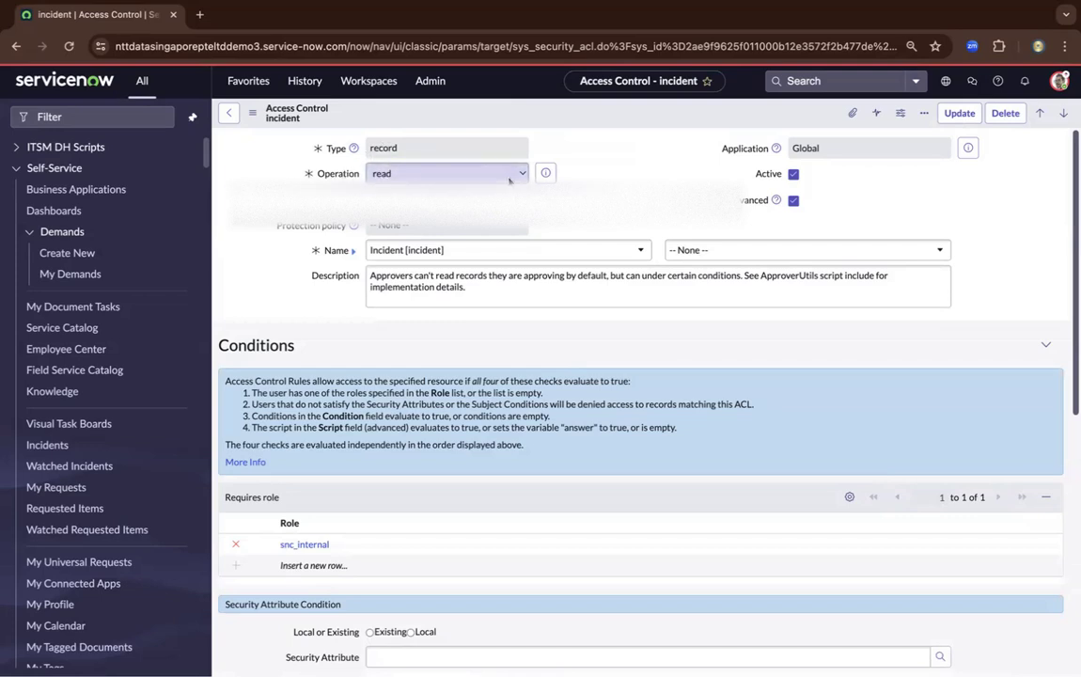
Step: Review the incident read rule's role and script conditions, then return to the incident-filtered list
{"action": "left_click", "coordinate": [447, 173]}
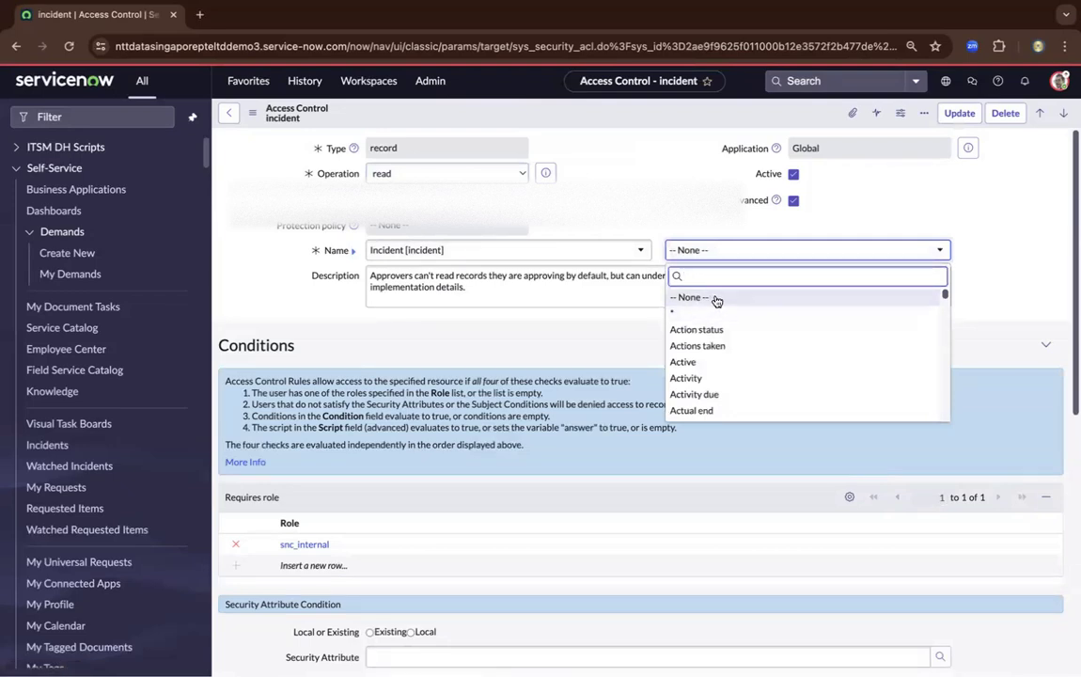
{"action": "left_click", "coordinate": [688, 297]}
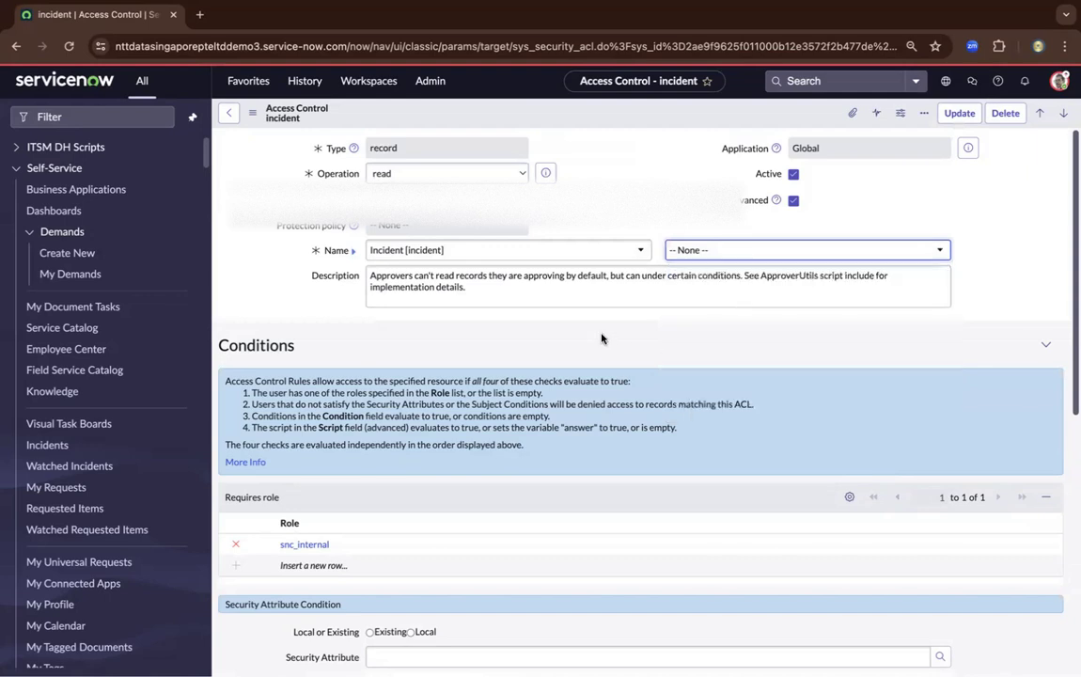
{"action": "scroll", "scroll_direction": "down", "scroll_amount": 3}
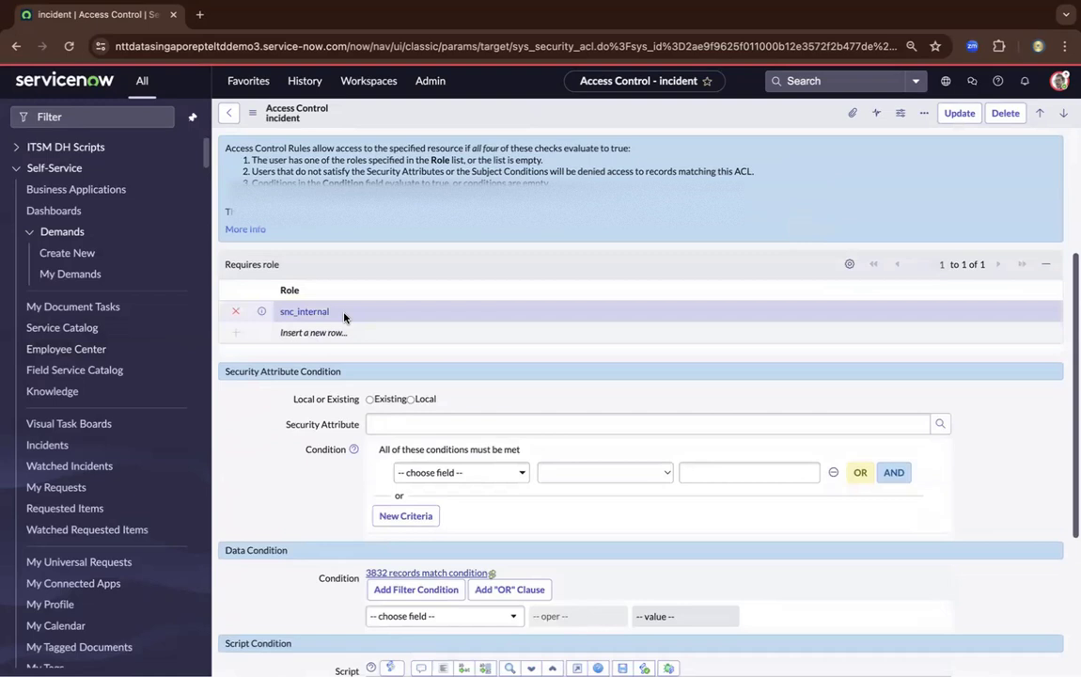
{"action": "scroll", "scroll_direction": "down", "scroll_amount": 3}
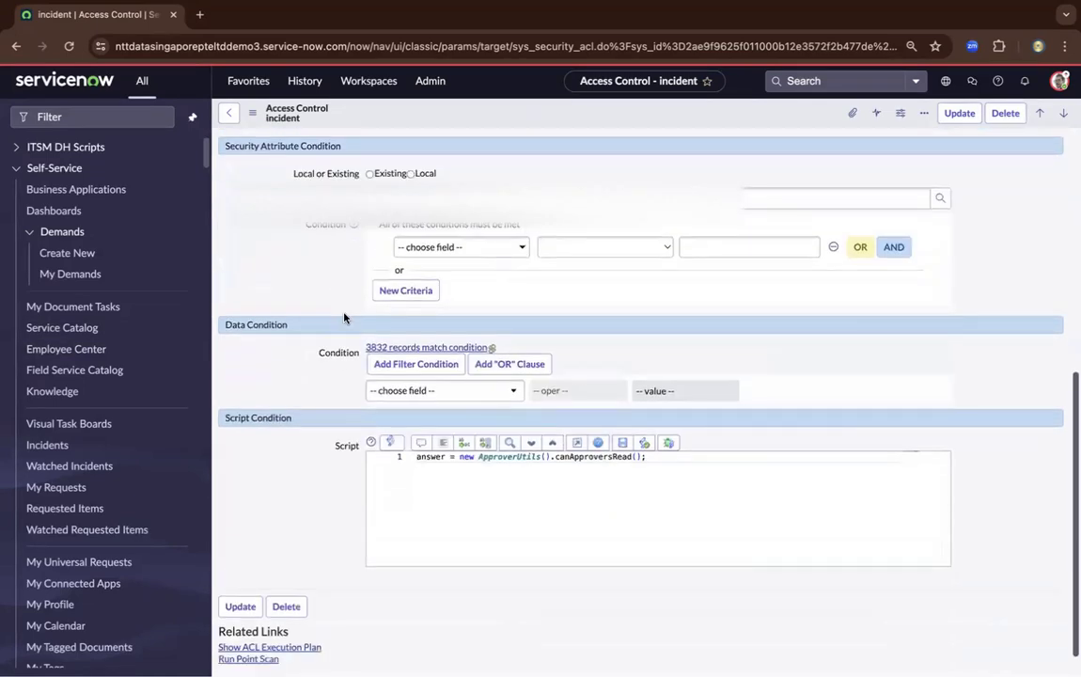
{"action": "scroll", "scroll_direction": "down", "scroll_amount": 3}
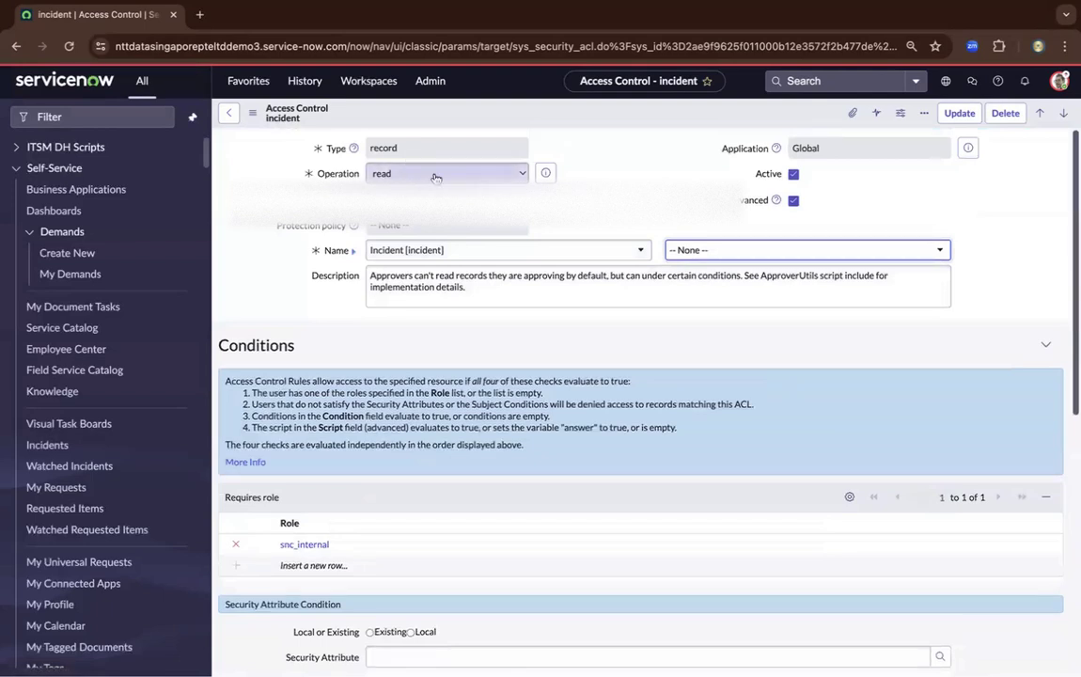
{"action": "mouse_move", "coordinate": [726, 252]}
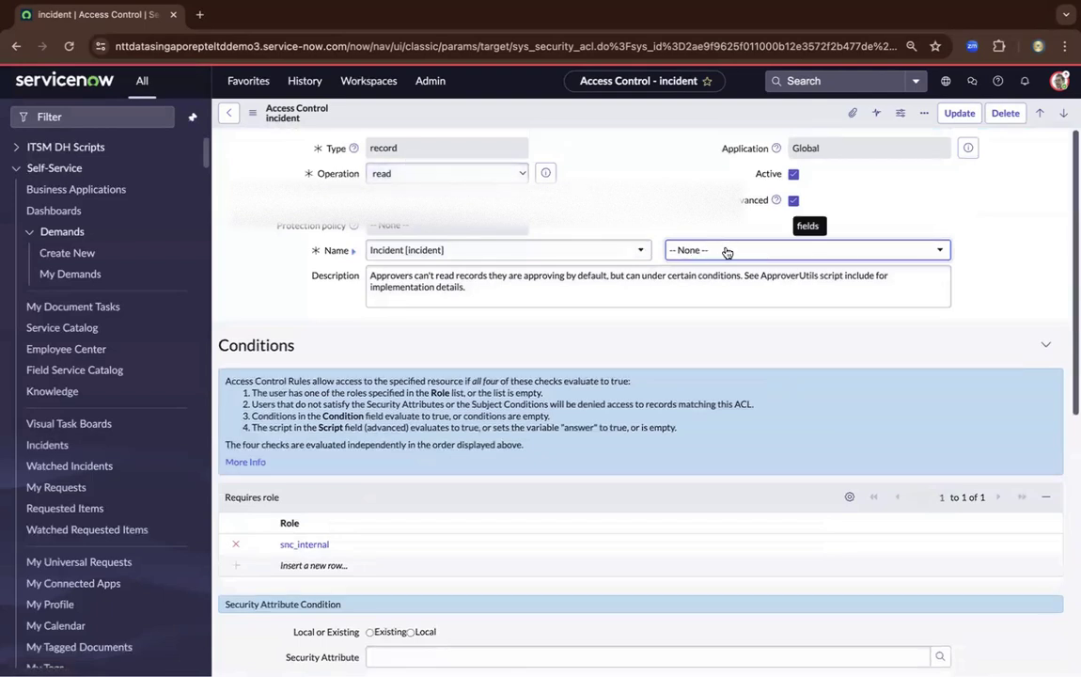
{"action": "left_click", "coordinate": [805, 248]}
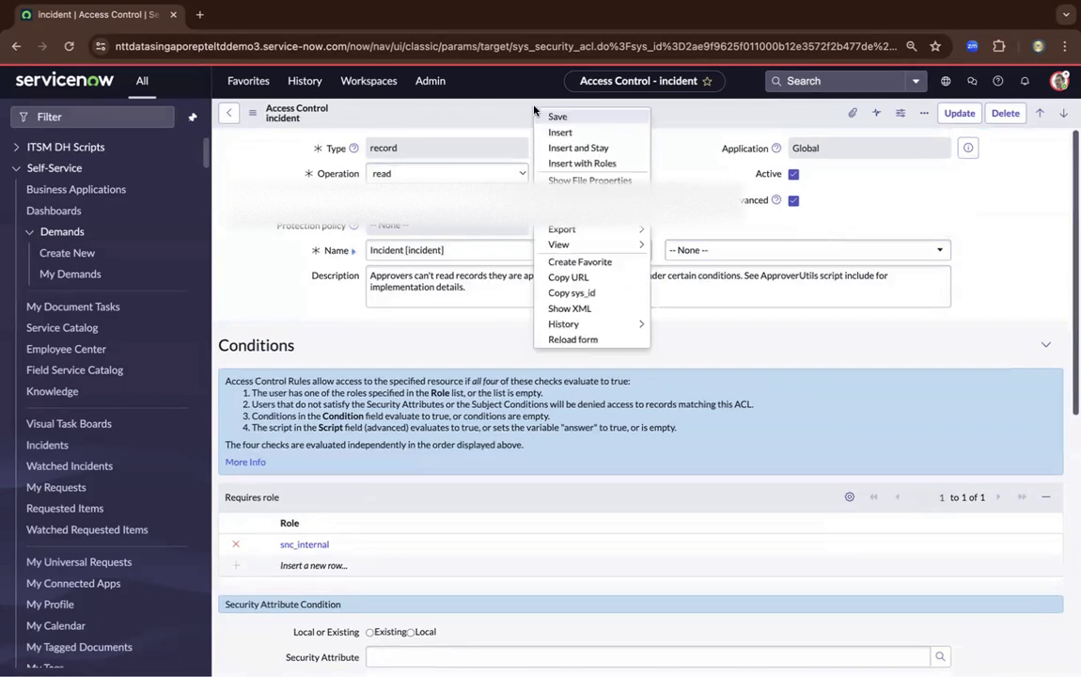
{"action": "left_click", "coordinate": [440, 120]}
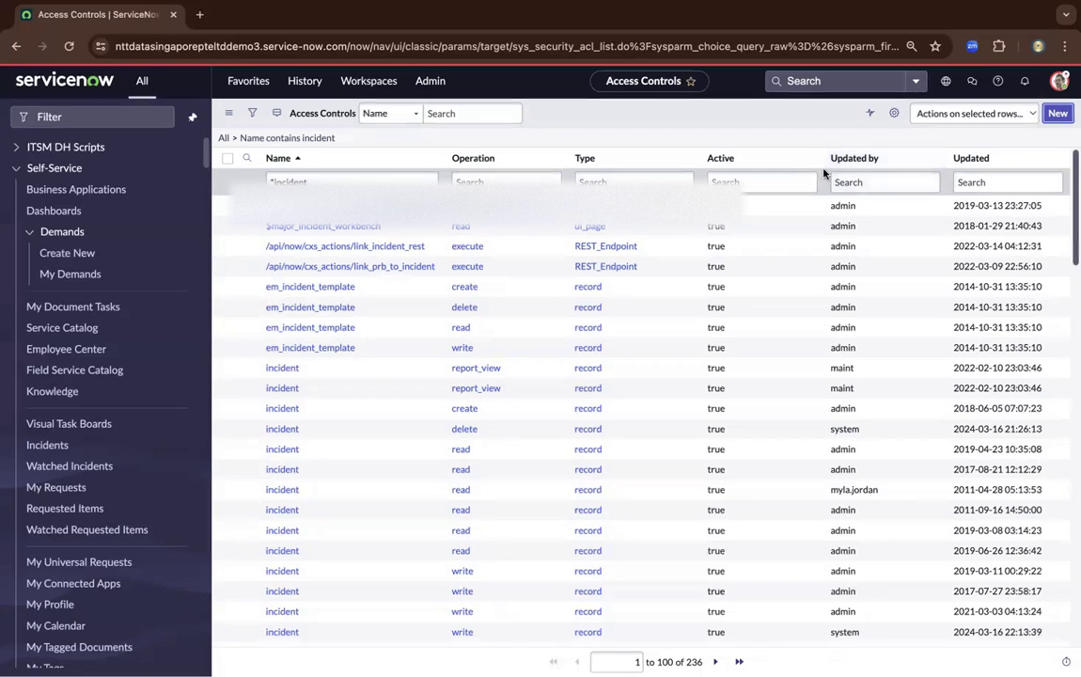
Step: Start a new access control and set its Name to the Theaters [u_theaters] table
{"action": "left_click", "coordinate": [1056, 112]}
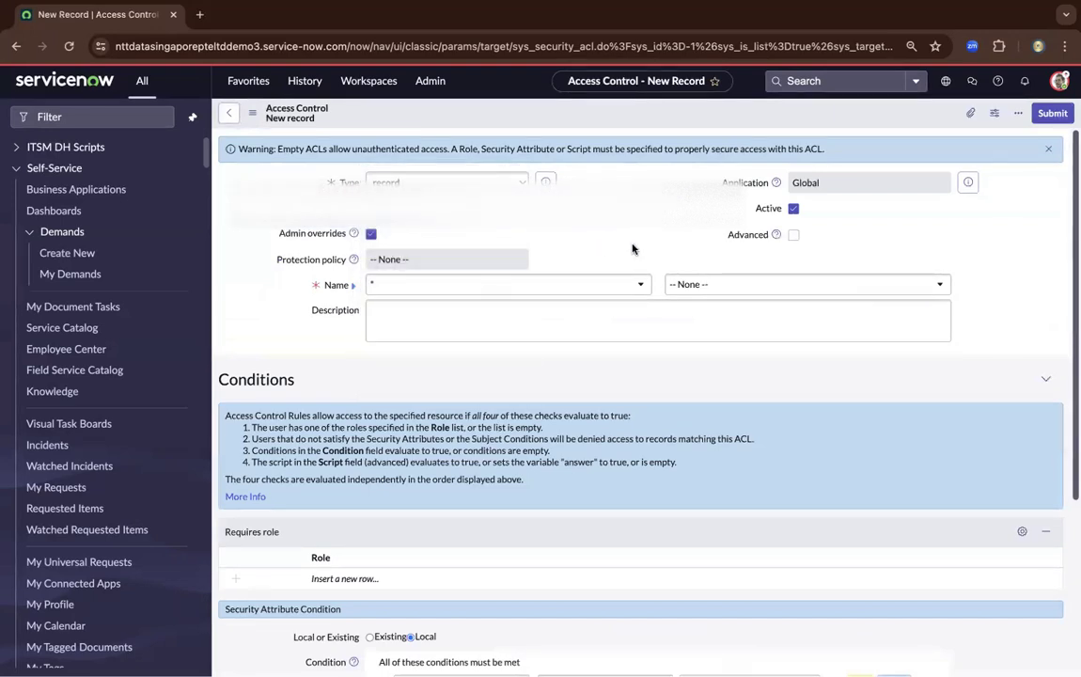
{"action": "left_click", "coordinate": [508, 284]}
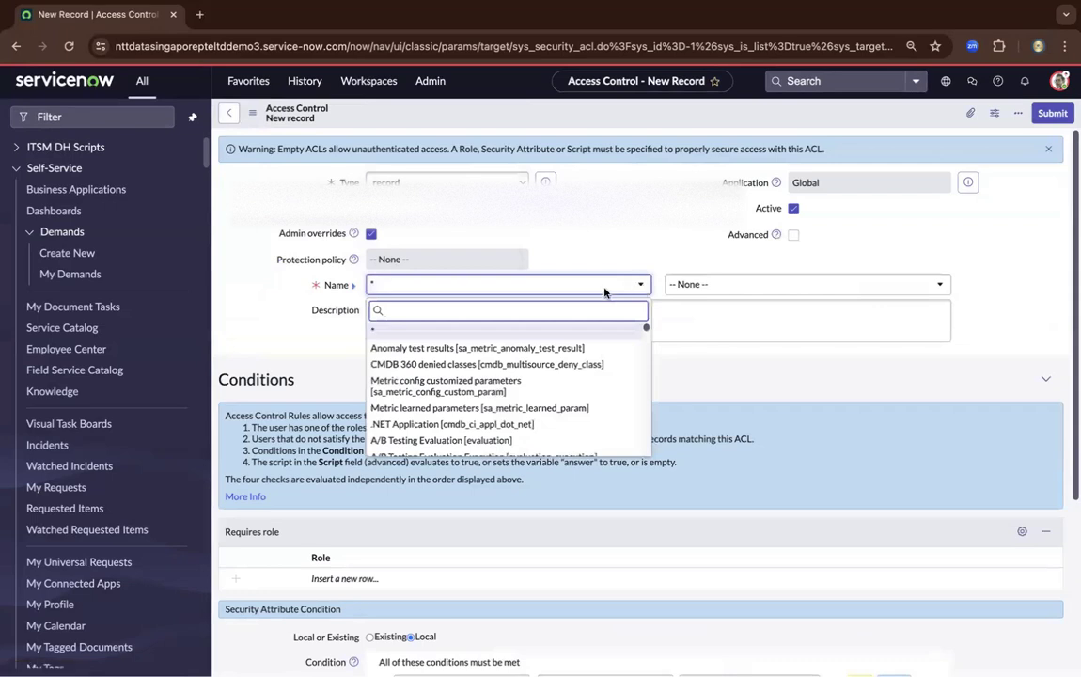
{"action": "type", "text": "inc"}
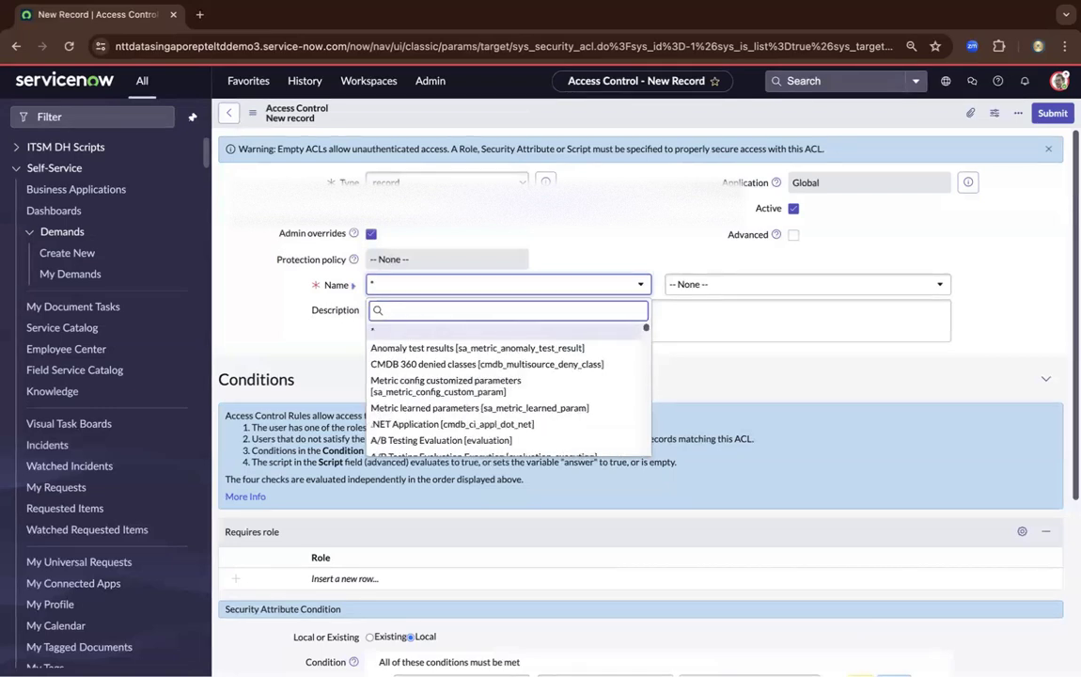
{"action": "type", "text": "u"}
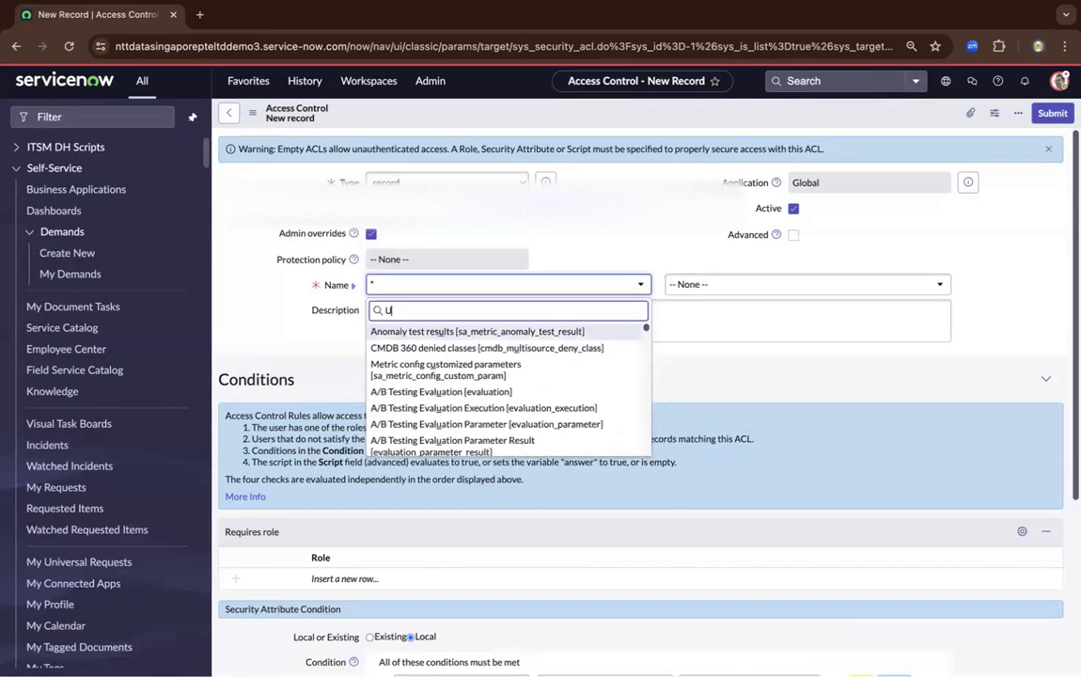
{"action": "type", "text": "_th"}
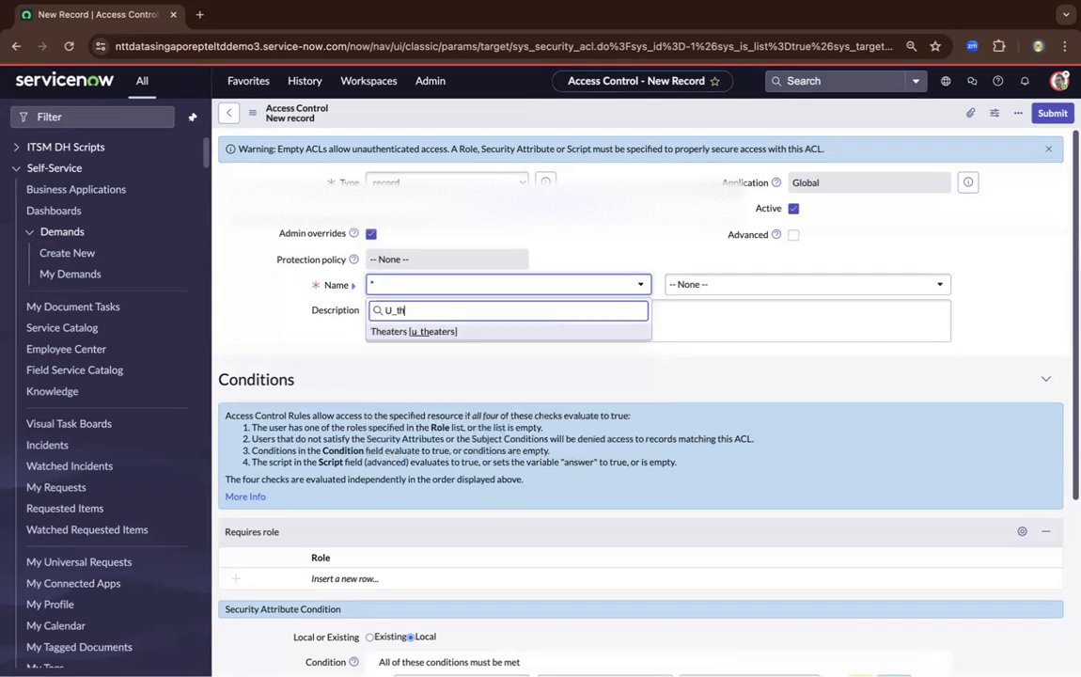
{"action": "mouse_move", "coordinate": [555, 335]}
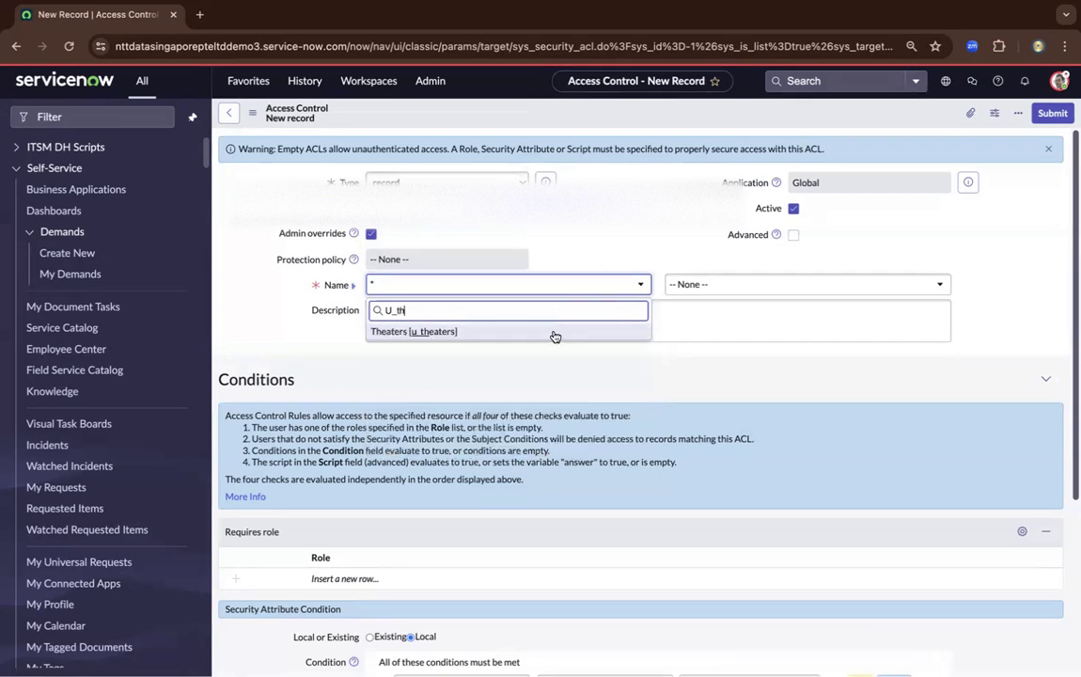
{"action": "left_click", "coordinate": [806, 284]}
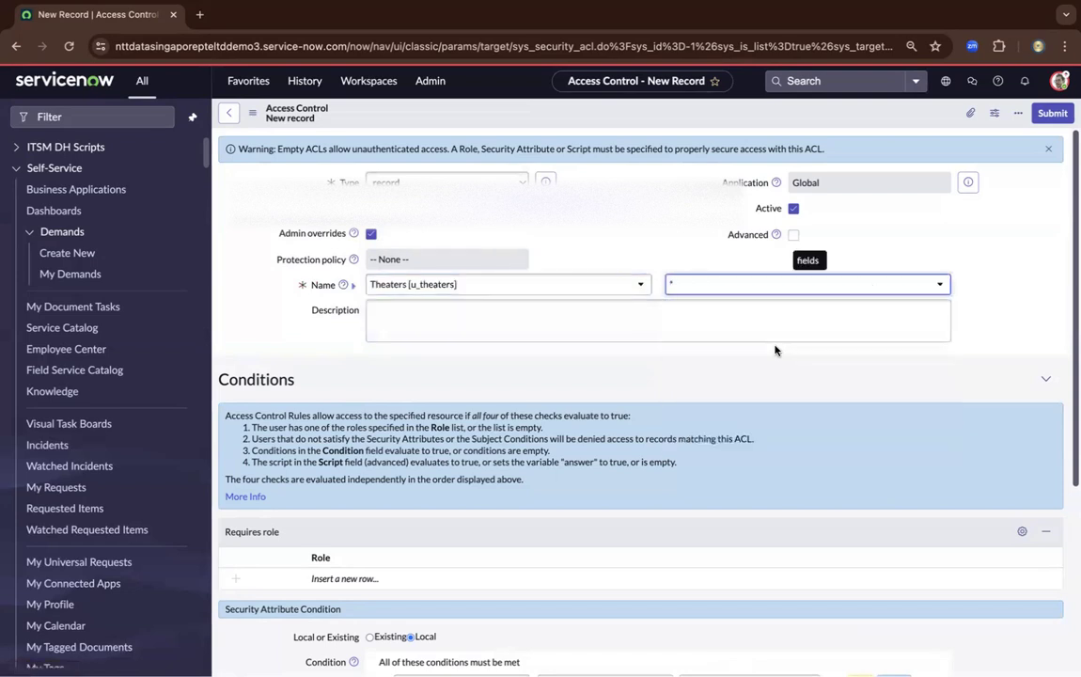
Step: Add a Requires role row with the u_theaters_user role
{"action": "scroll", "scroll_direction": "down", "scroll_amount": 3}
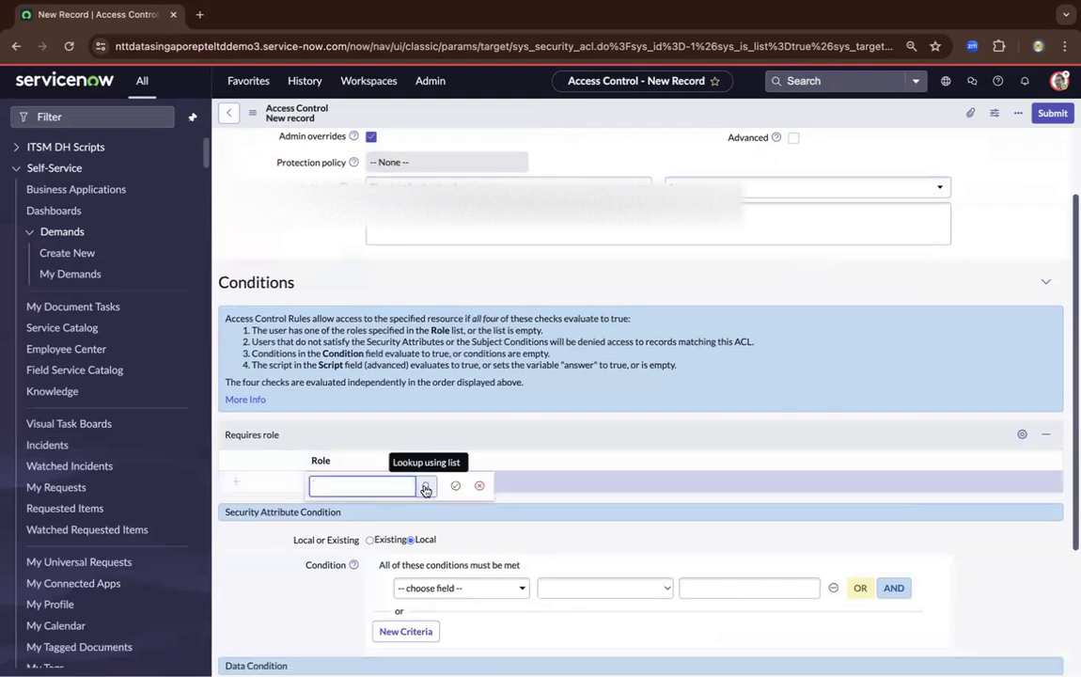
{"action": "type", "text": "u_the"}
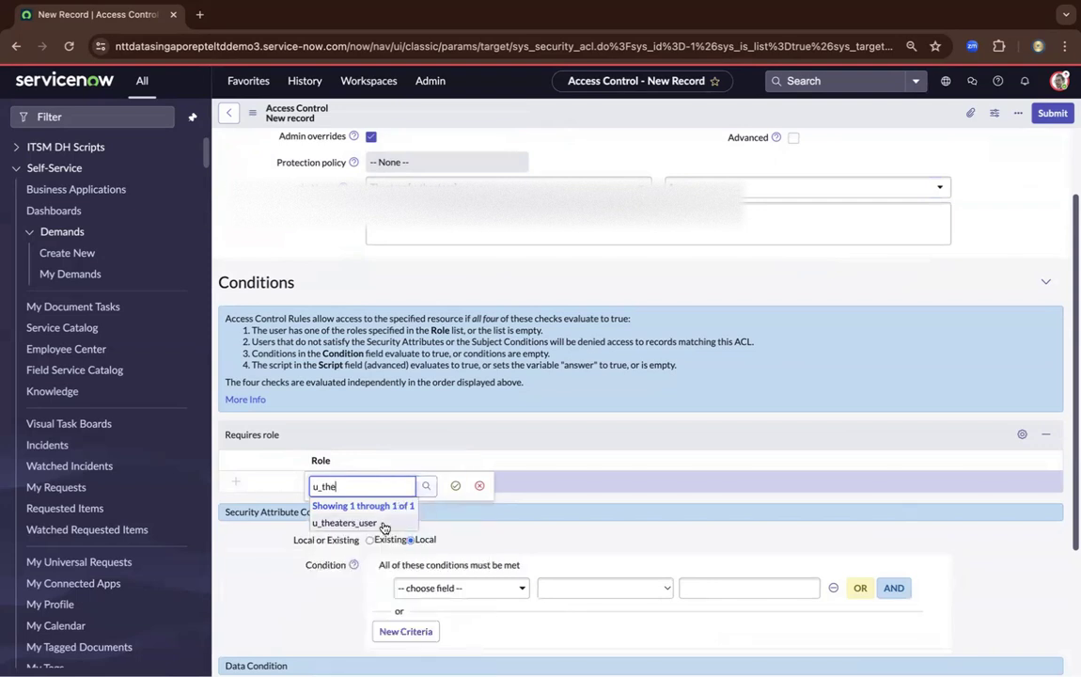
{"action": "left_click", "coordinate": [346, 523]}
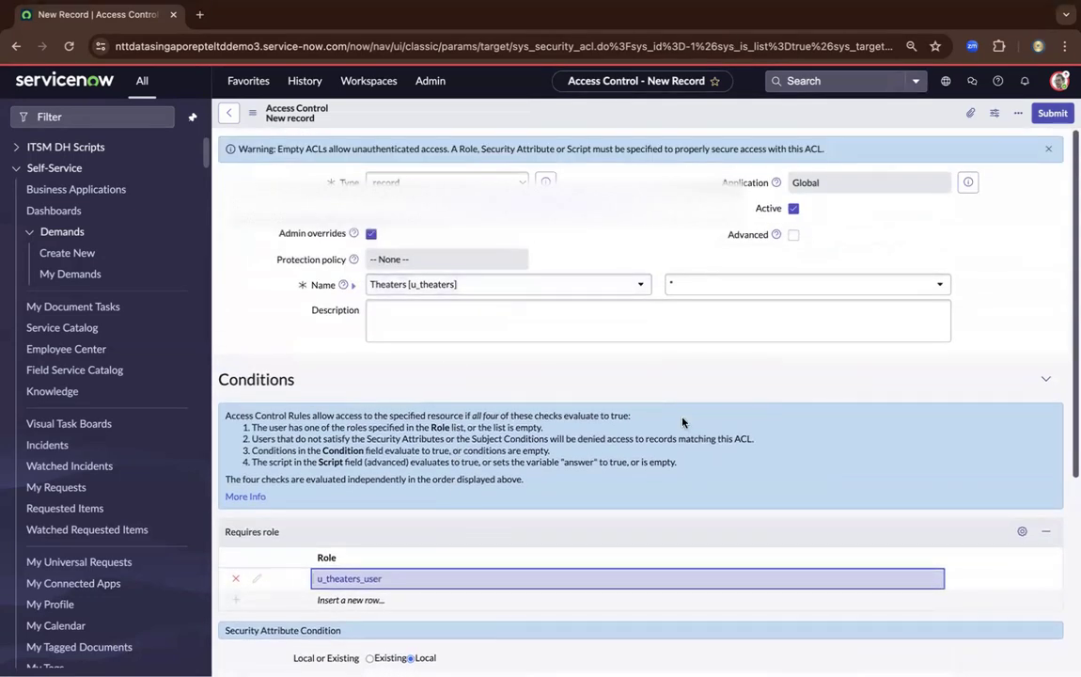
{"action": "left_click", "coordinate": [534, 320]}
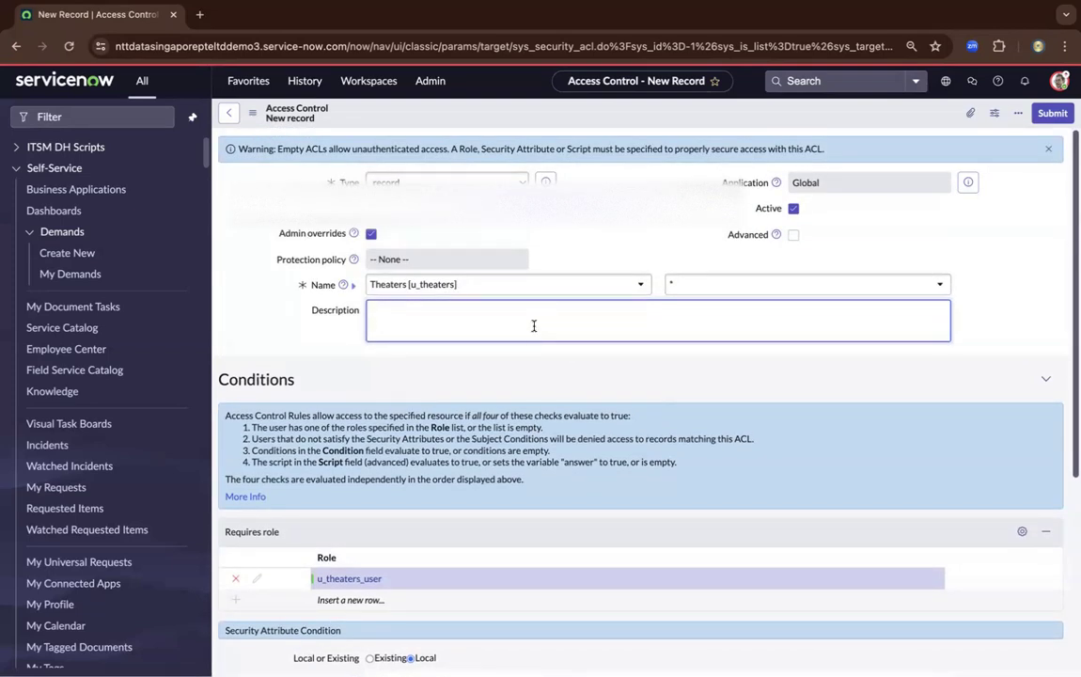
{"action": "left_click", "coordinate": [534, 319]}
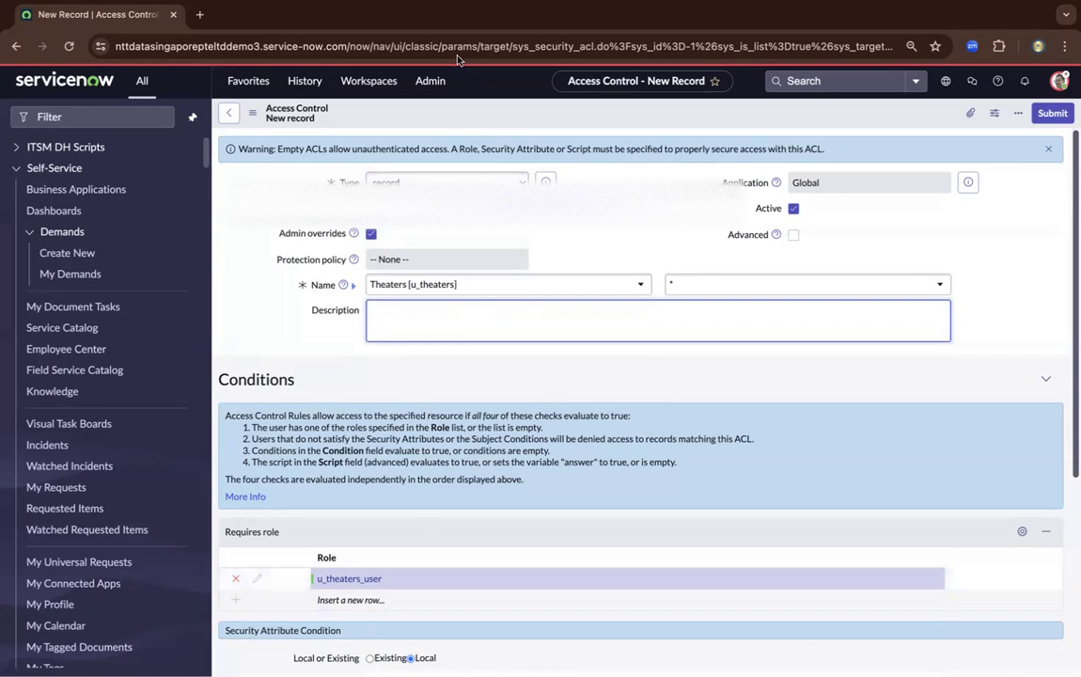
{"action": "mouse_move", "coordinate": [793, 27]}
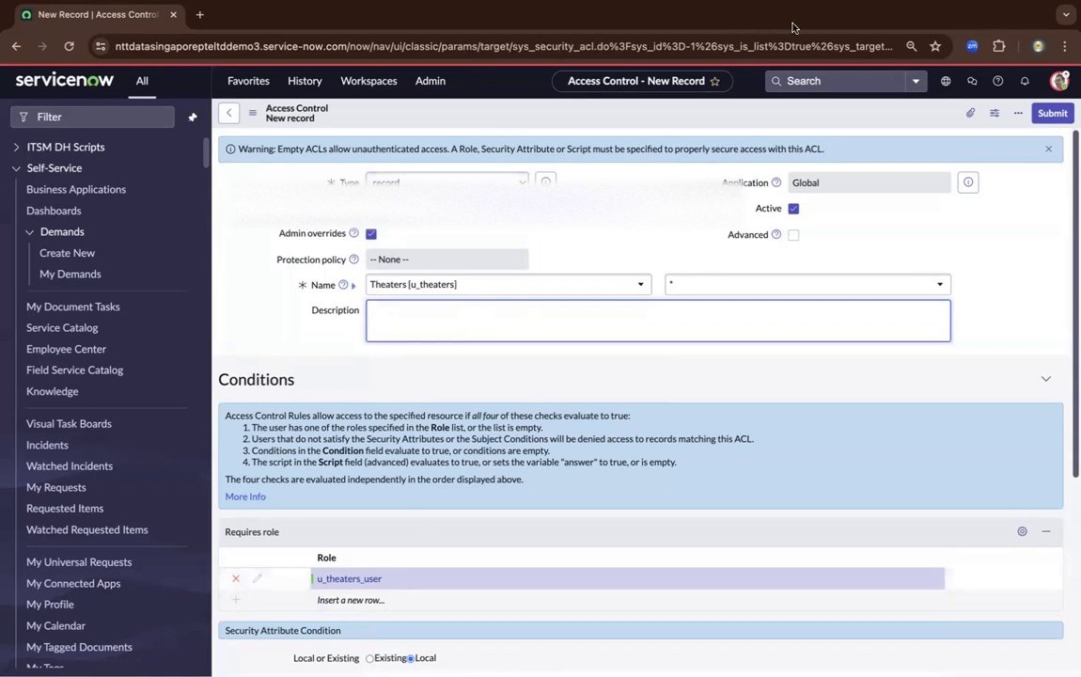
{"action": "mouse_move", "coordinate": [797, 26]}
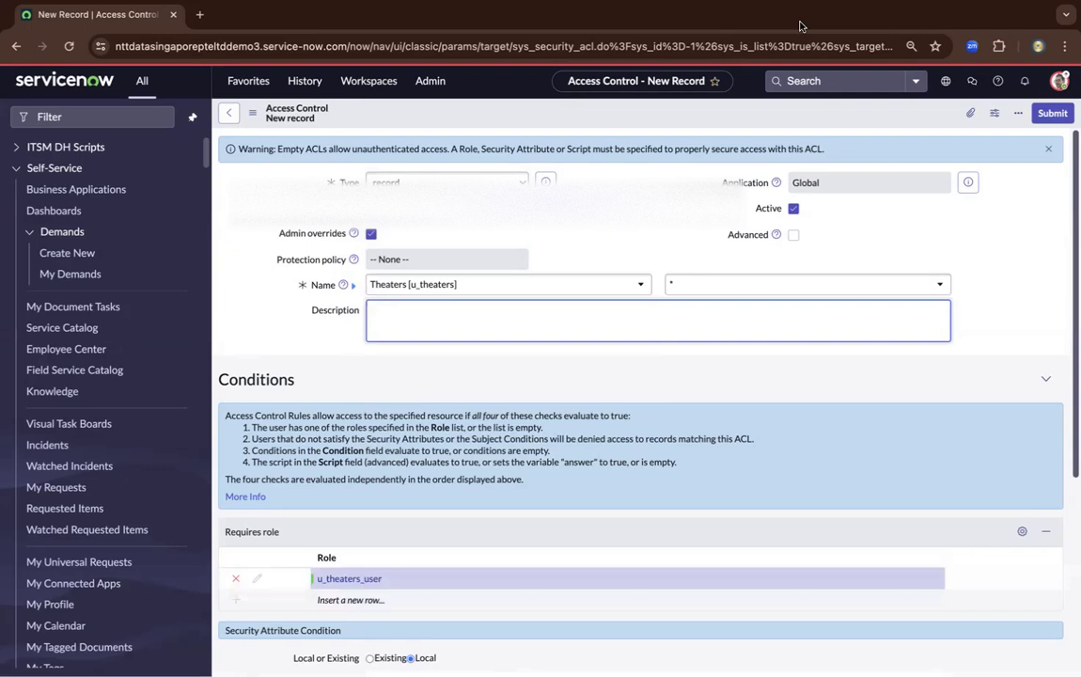
{"action": "mouse_move", "coordinate": [812, 90]}
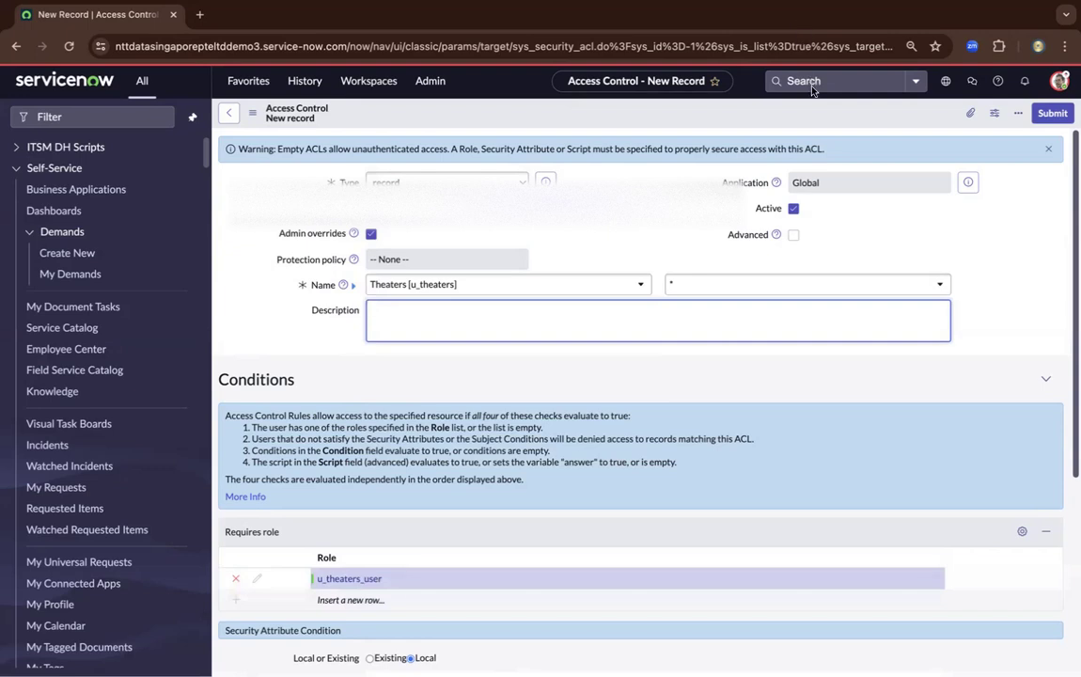